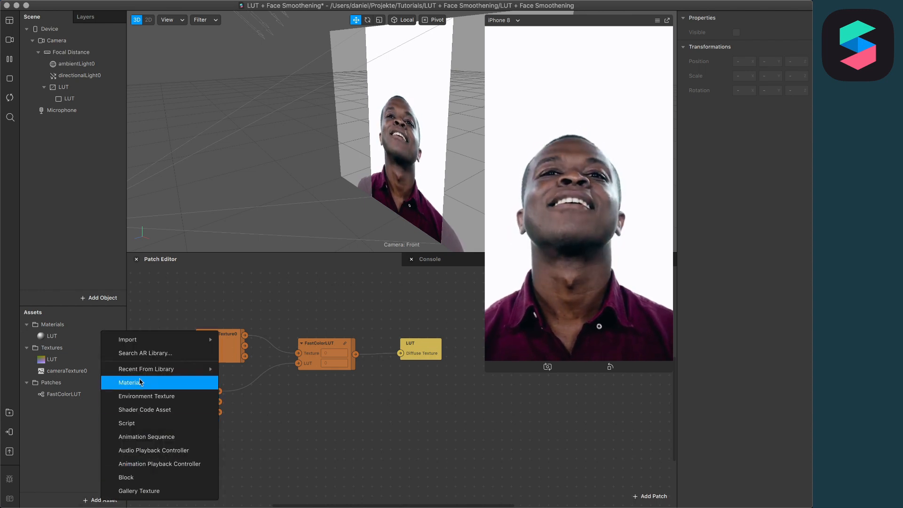
# - Create two new materials in the Assets panel, named Retouching and Face LUT
pyautogui.click(128, 381)
pyautogui.write('Retouching')
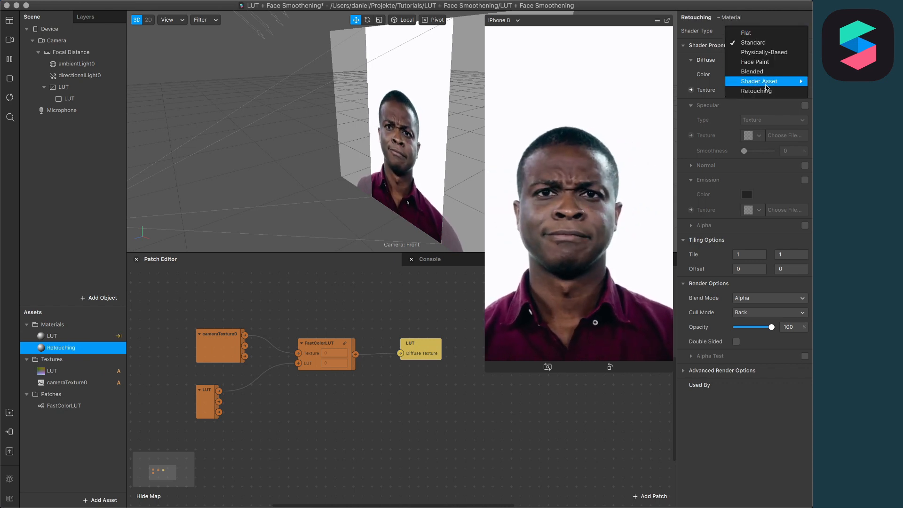
pyautogui.click(760, 90)
pyautogui.write('Face LUT')
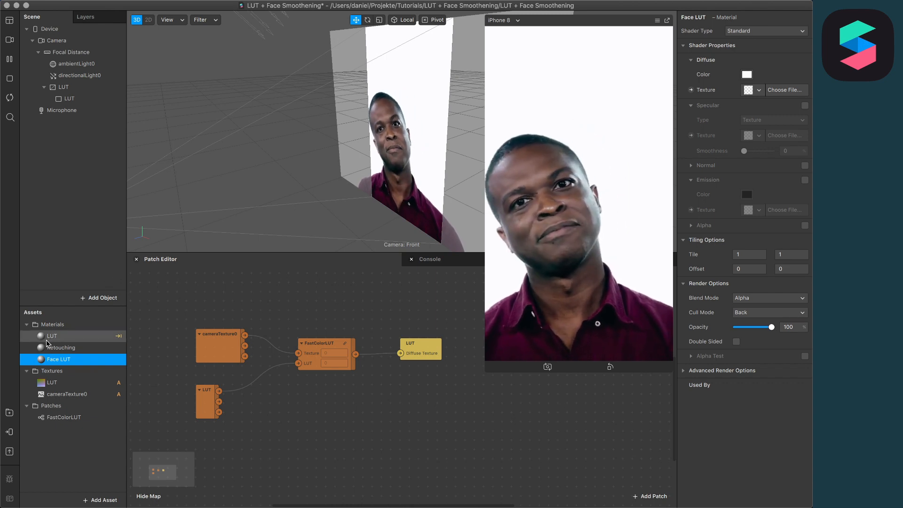
# - Match the LUT material: give Face LUT the Flat shader and uncheck Use Depth Test
pyautogui.click(52, 336)
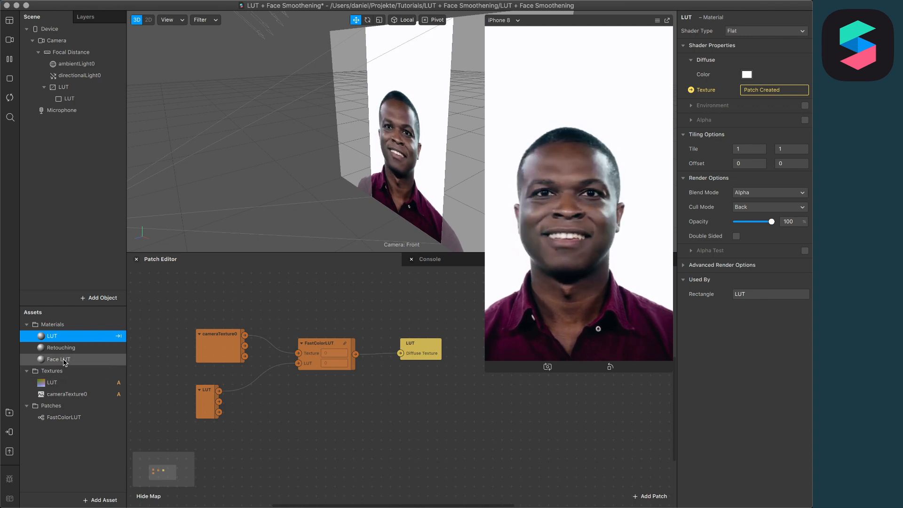
pyautogui.click(59, 359)
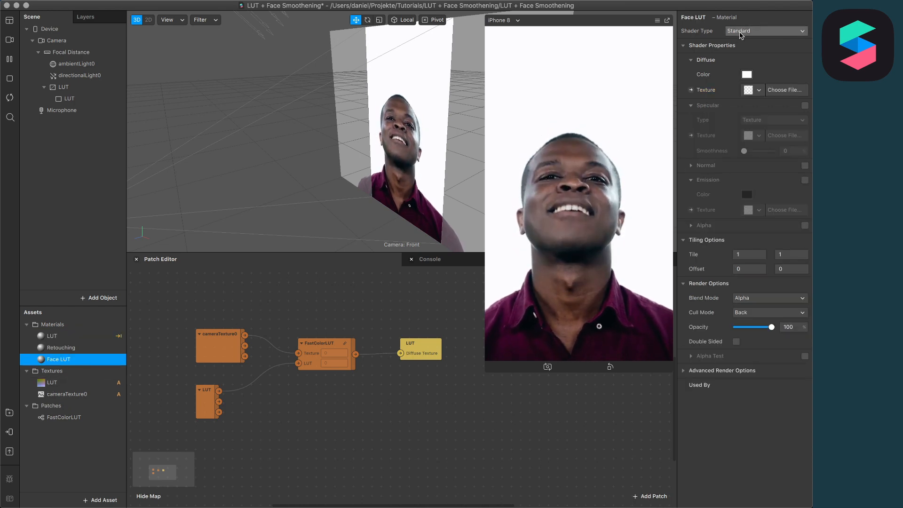
pyautogui.click(765, 30)
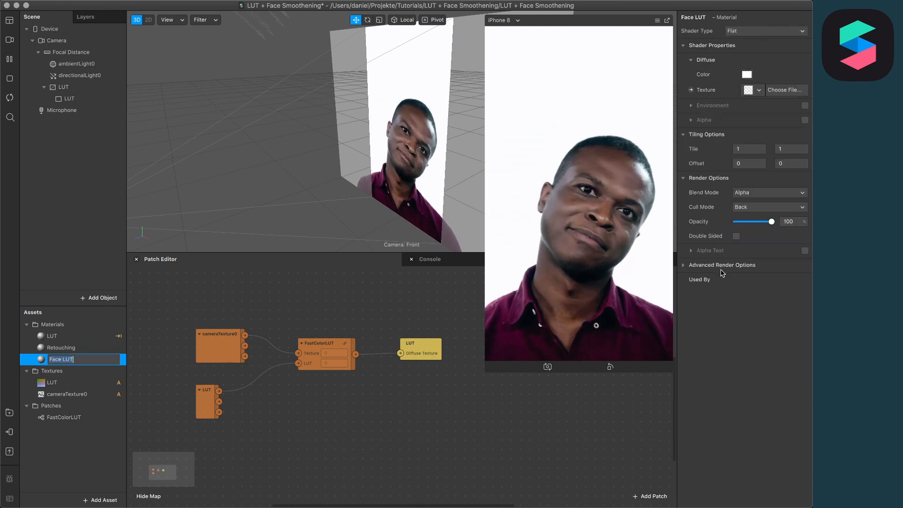
pyautogui.click(722, 264)
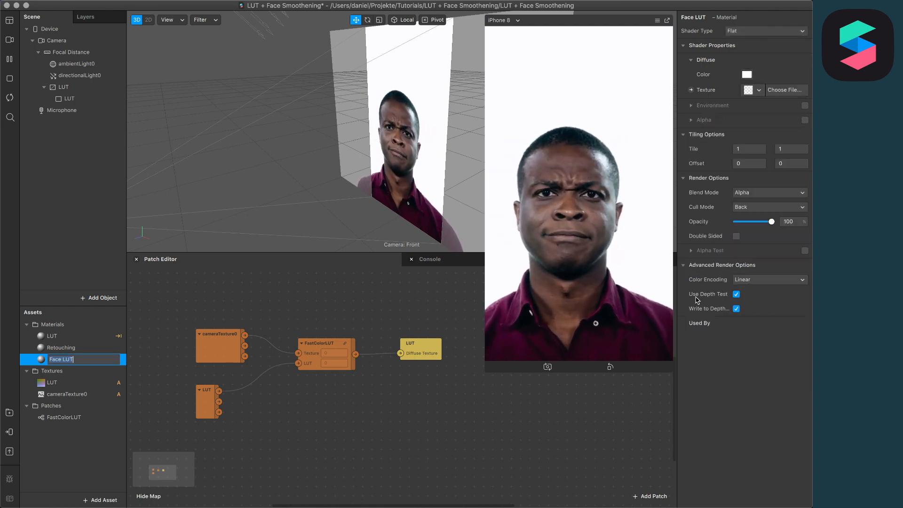
pyautogui.click(736, 308)
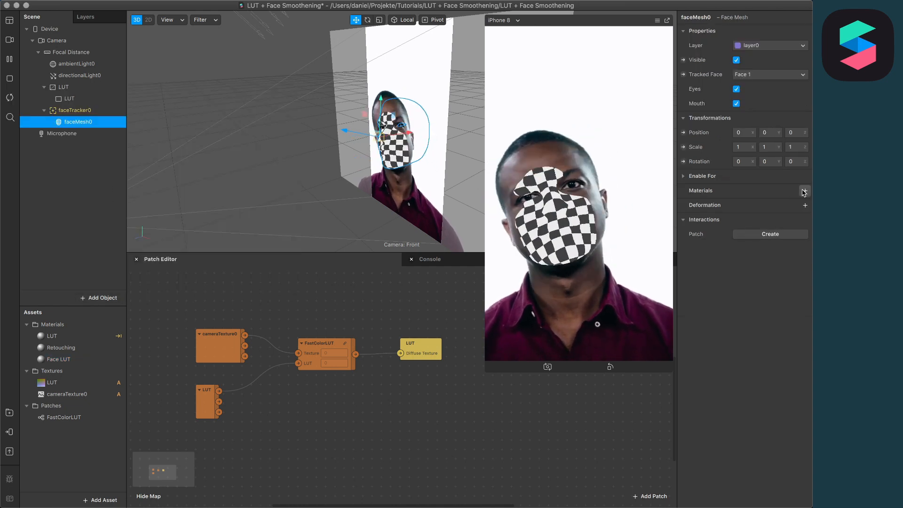
# - Assign the Face LUT material to the face mesh, then select faceTracker0
pyautogui.click(804, 191)
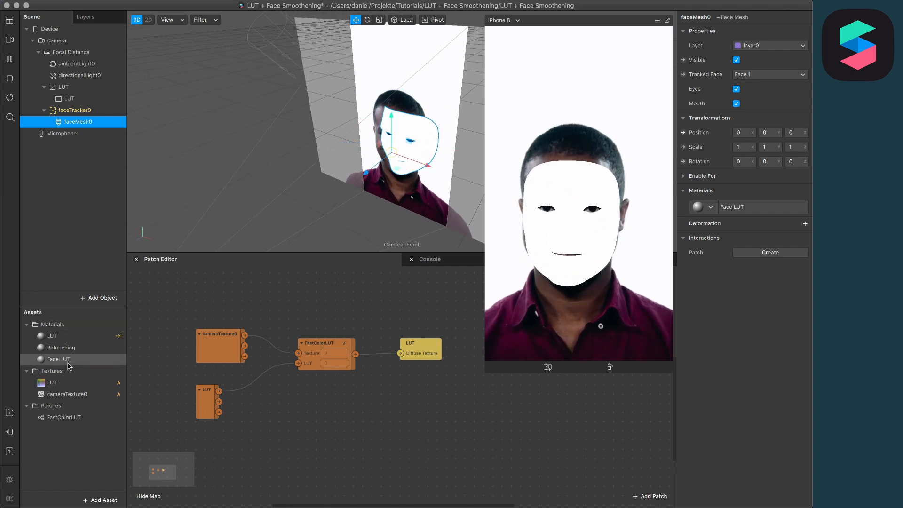
pyautogui.click(75, 110)
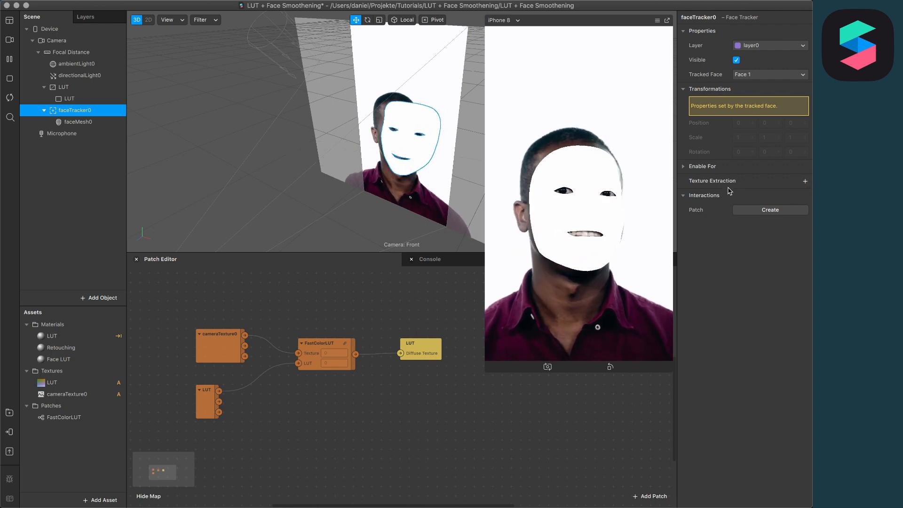
# - Extract faceTracker0's texture and feed it into a second FastColorLUT patch in the Patch Editor
pyautogui.click(805, 180)
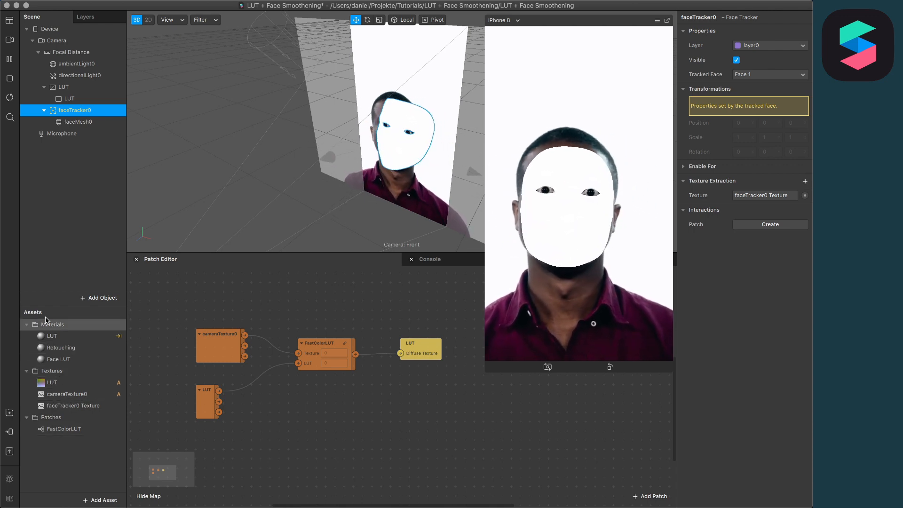
pyautogui.click(72, 405)
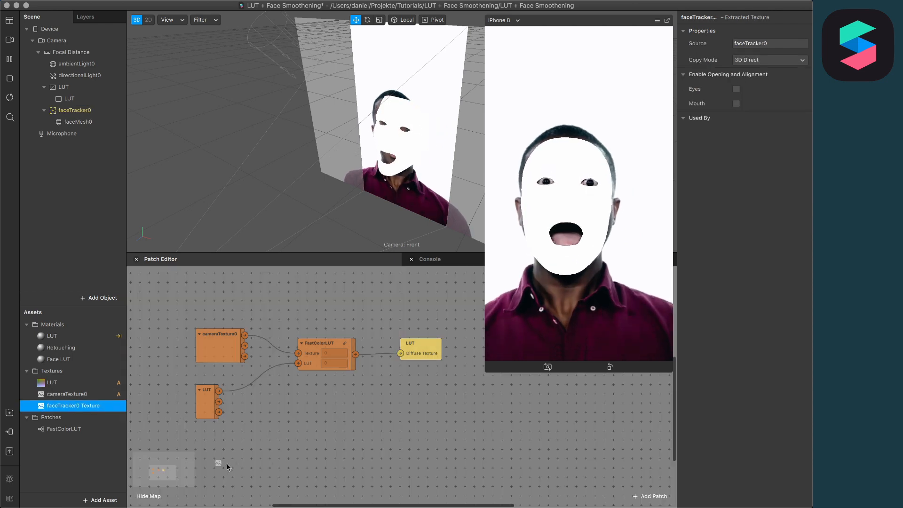
pyautogui.moveTo(73, 405); pyautogui.dragTo(260, 429)
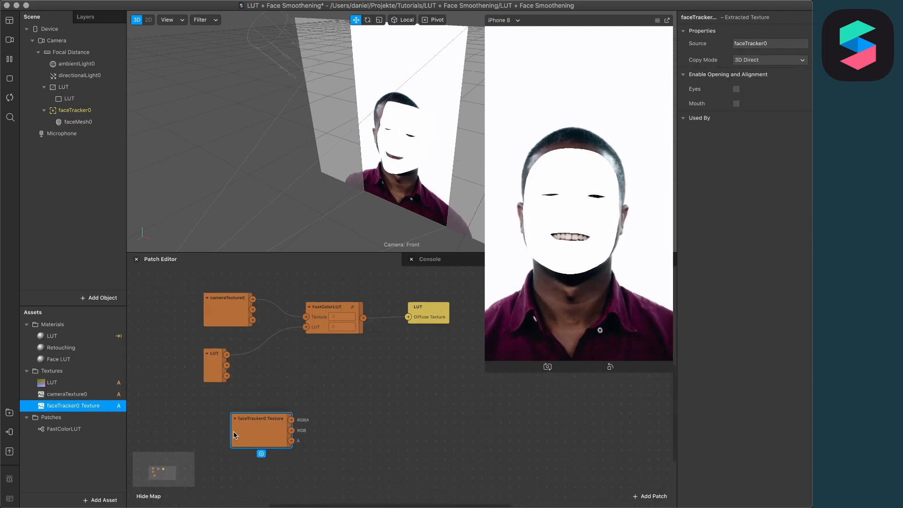
pyautogui.click(64, 429)
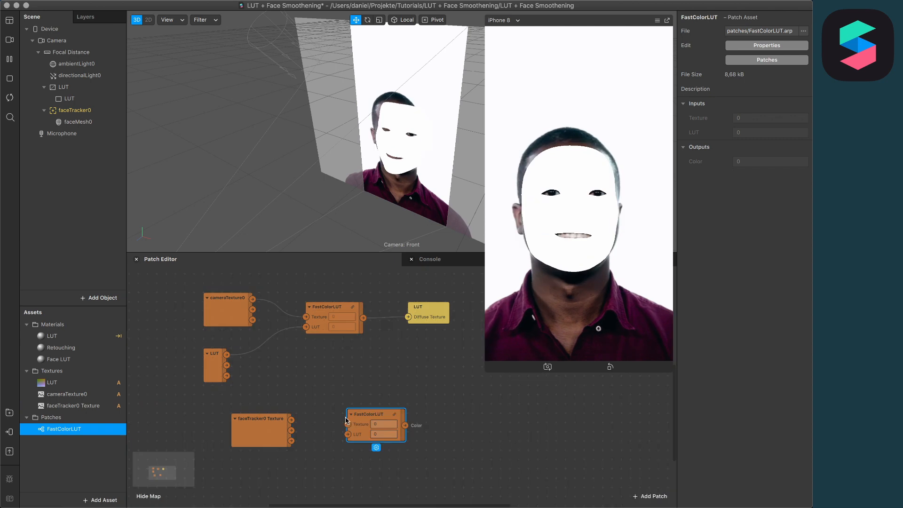
pyautogui.click(241, 400)
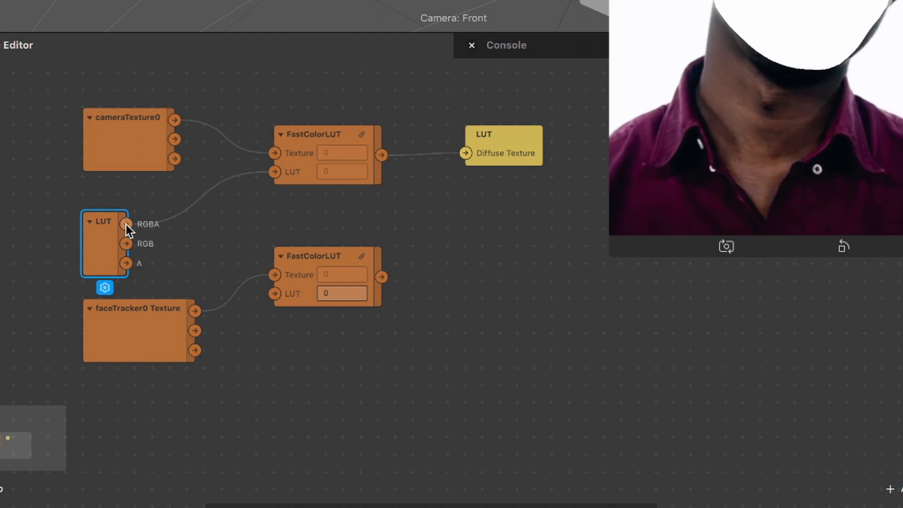
pyautogui.moveTo(127, 224); pyautogui.dragTo(239, 249)
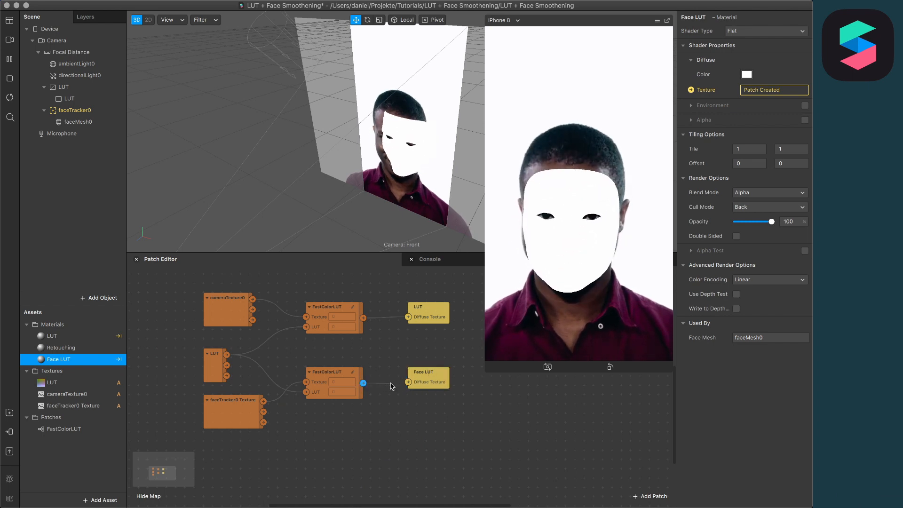
# - Link the second FastColorLUT's Color output to the Face LUT material's Diffuse Texture
pyautogui.moveTo(363, 382); pyautogui.dragTo(408, 383)
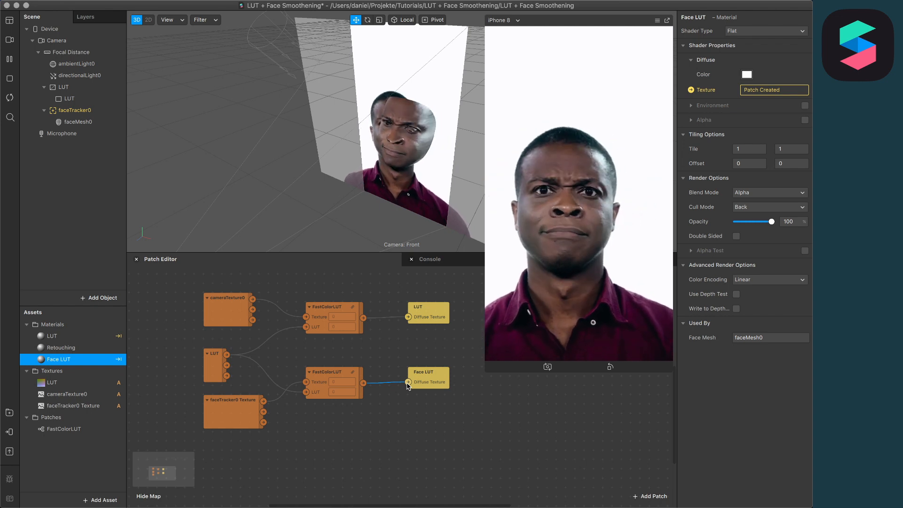
pyautogui.moveTo(10, 60)
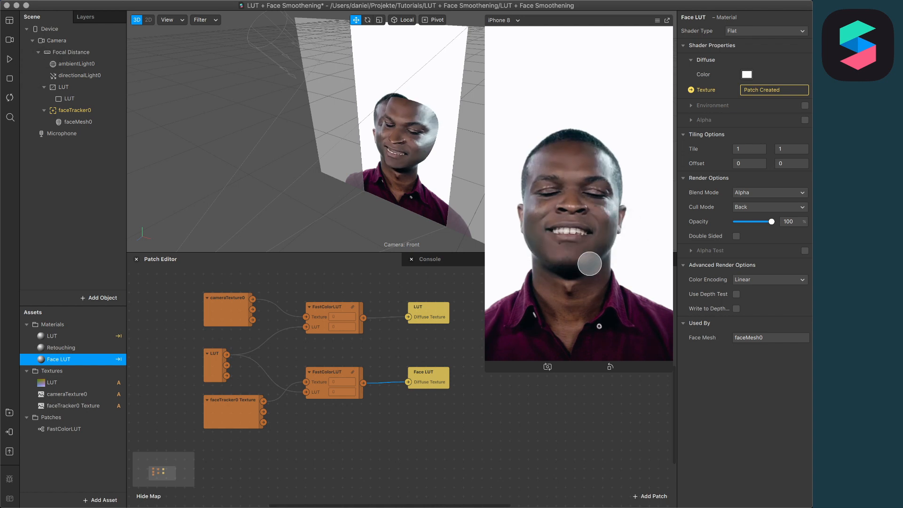
pyautogui.moveTo(10, 59)
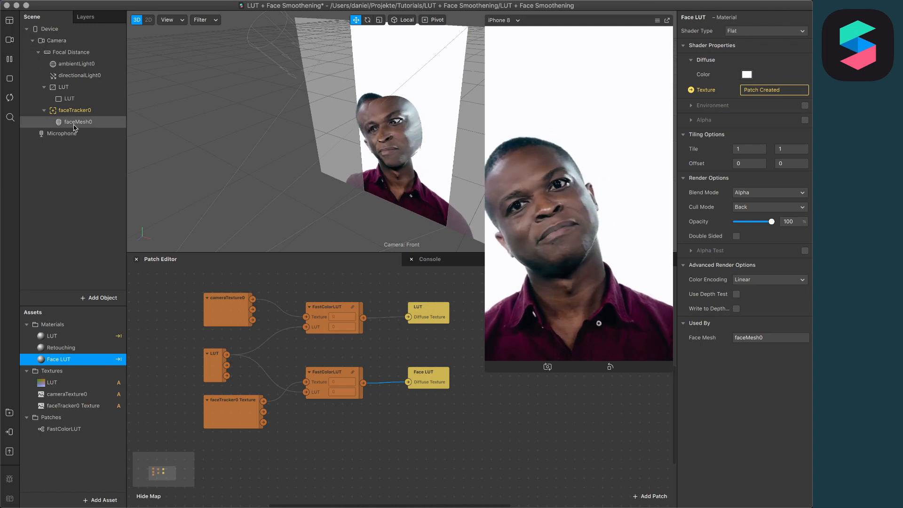
# - Uncheck Eyes and Mouth on faceMesh0 in the Properties panel
pyautogui.click(78, 122)
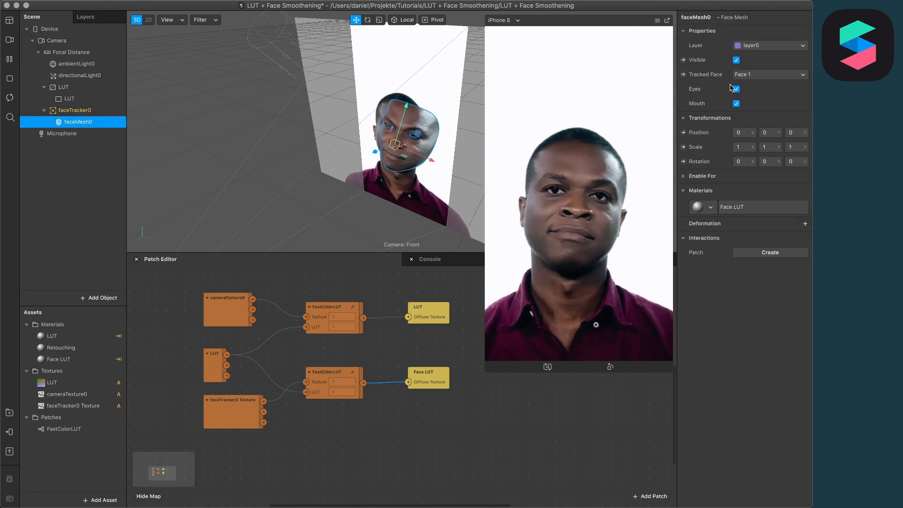
pyautogui.click(736, 89)
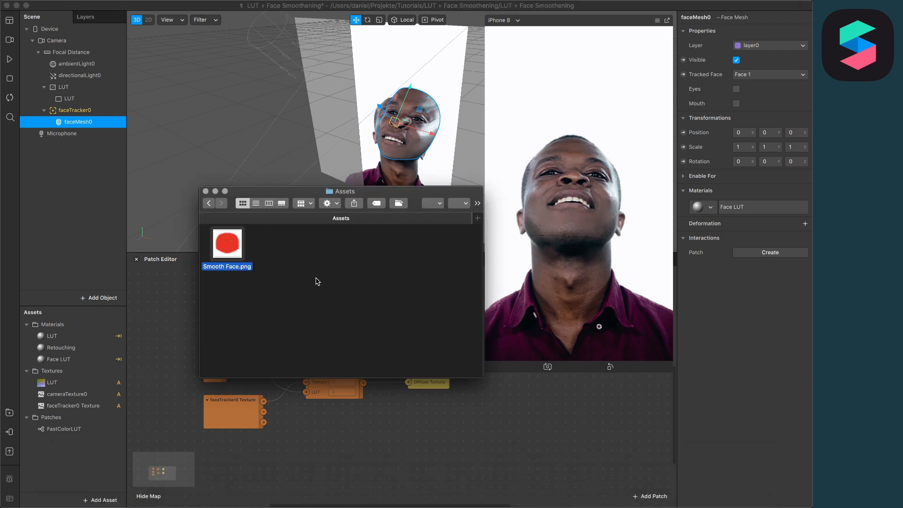
pyautogui.moveTo(233, 241)
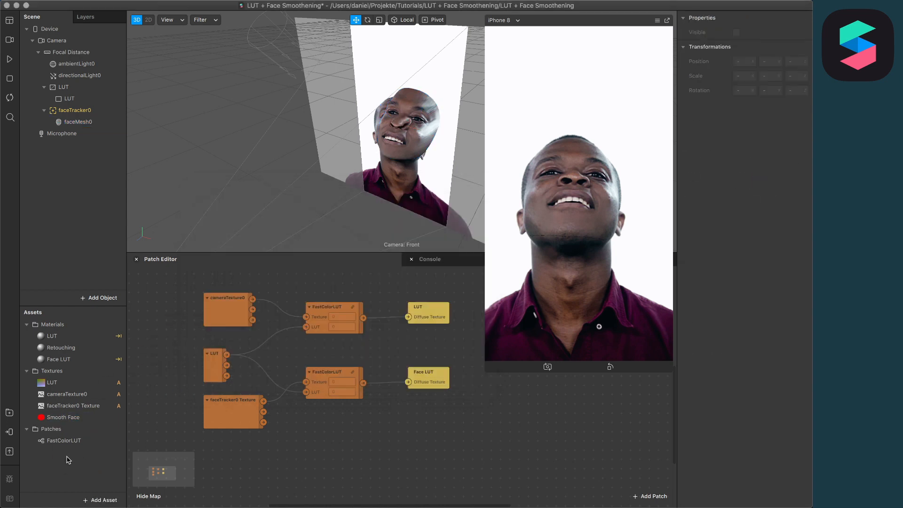
# - Set the imported Smooth Face texture to No compression under Manual Compression
pyautogui.click(64, 417)
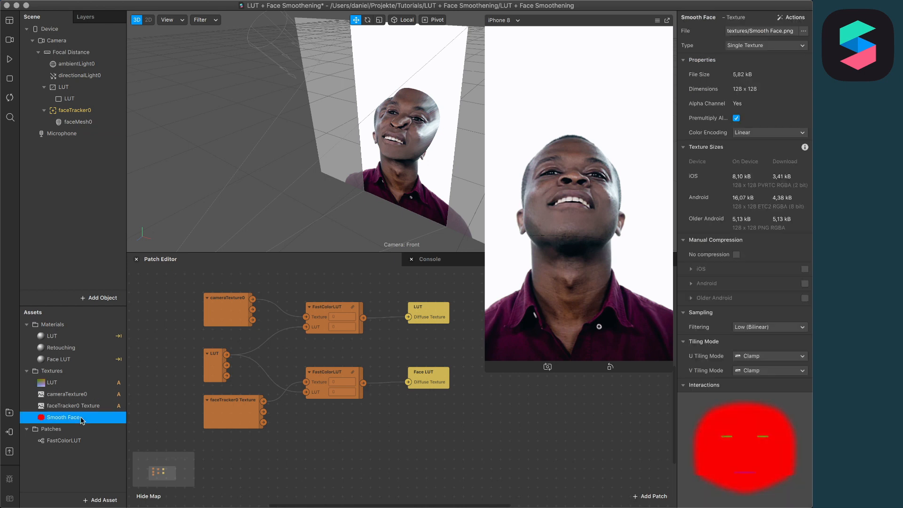
pyautogui.moveTo(773, 267)
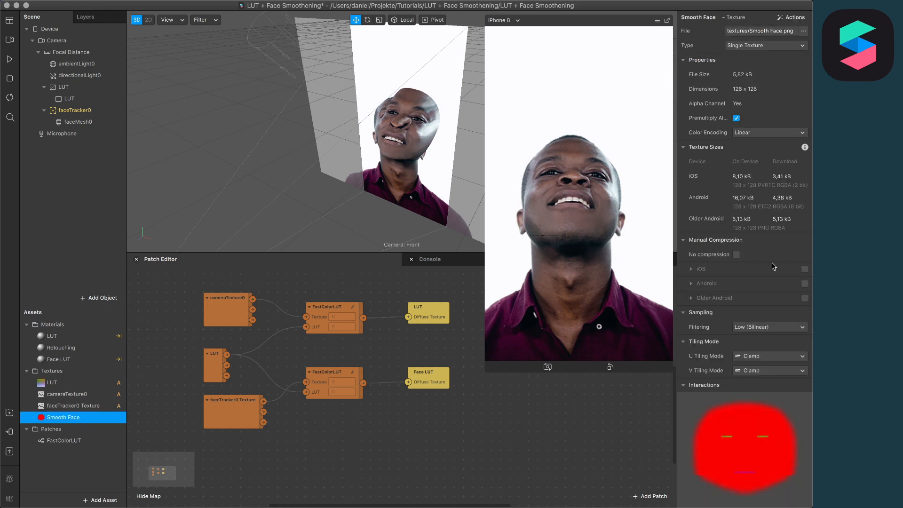
pyautogui.click(736, 254)
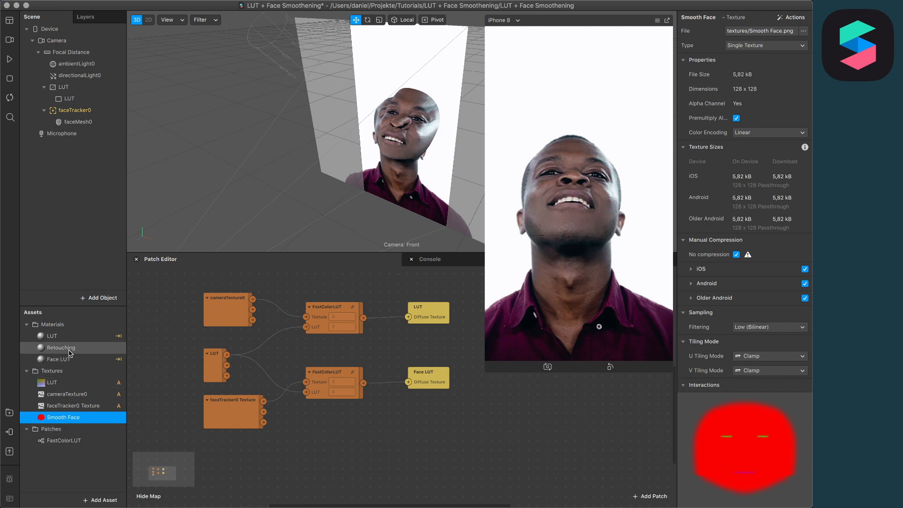
# - Enable Alpha on the Face LUT material, using Smooth Face as its alpha texture
pyautogui.click(58, 359)
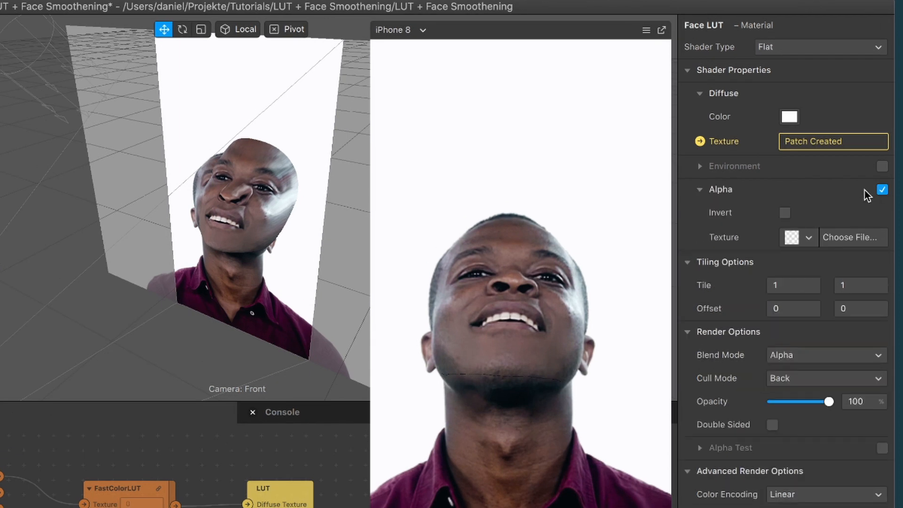
pyautogui.click(810, 237)
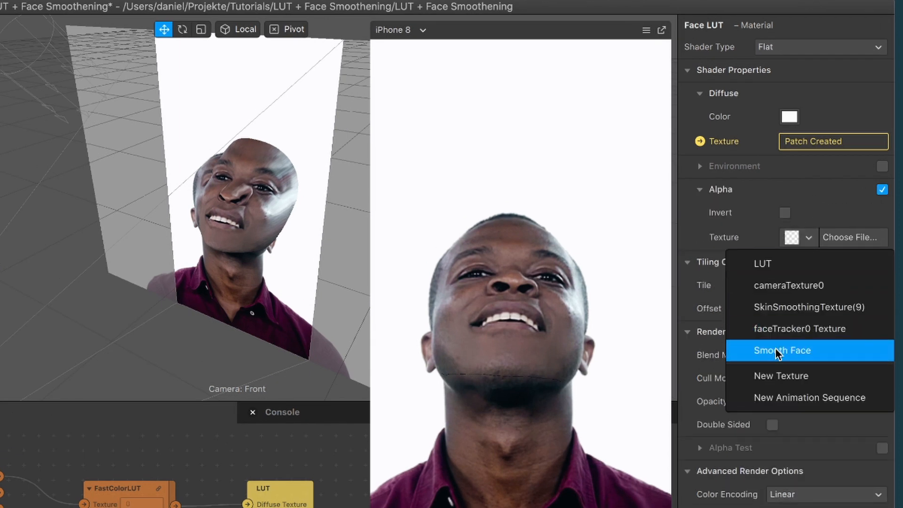
pyautogui.click(782, 350)
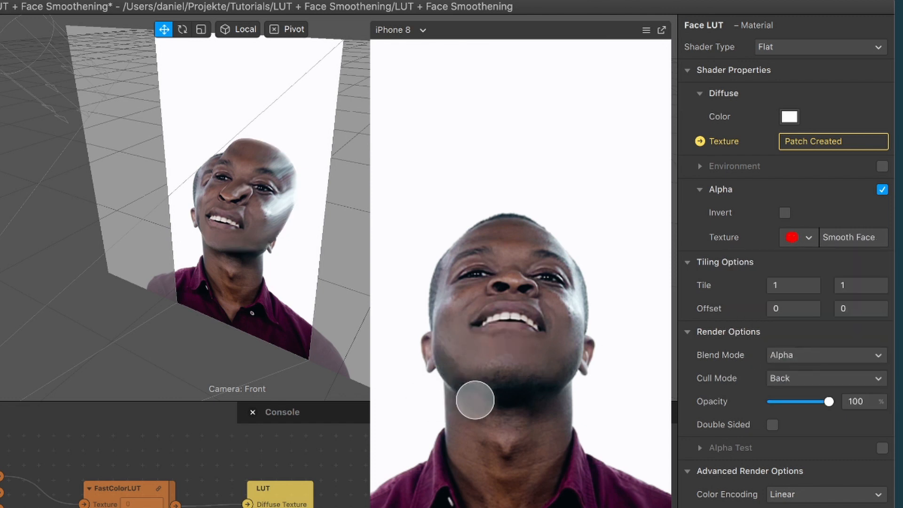